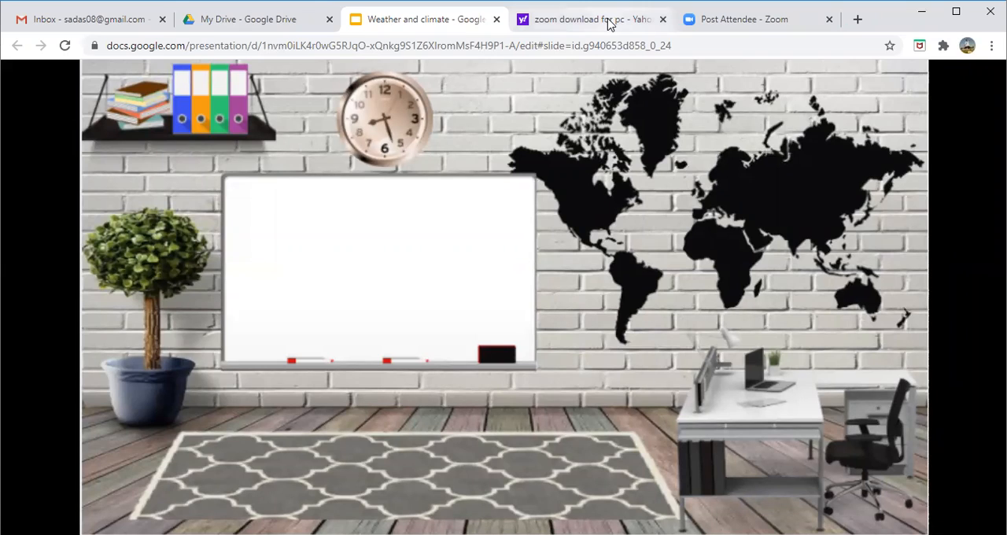
mouse_move(602, 173)
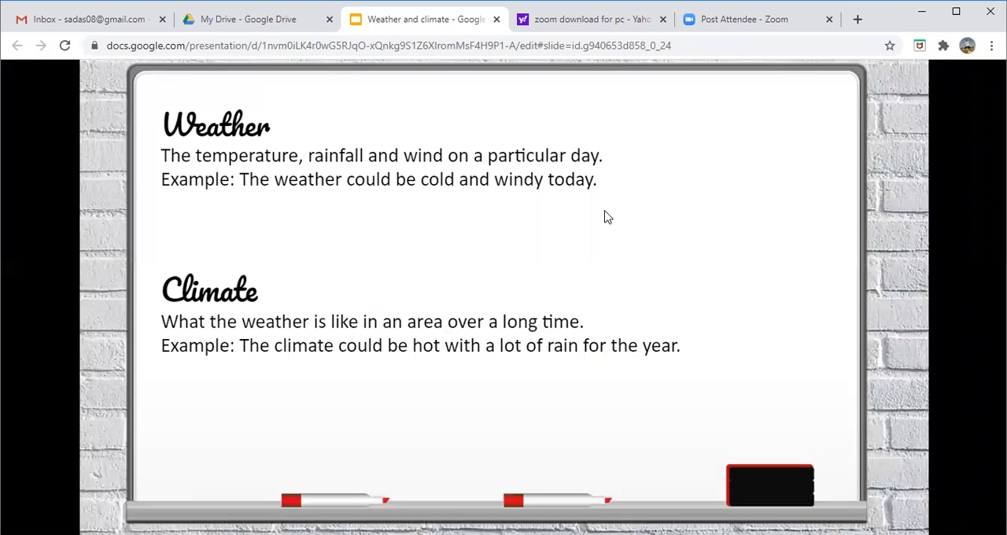
mouse_move(320, 289)
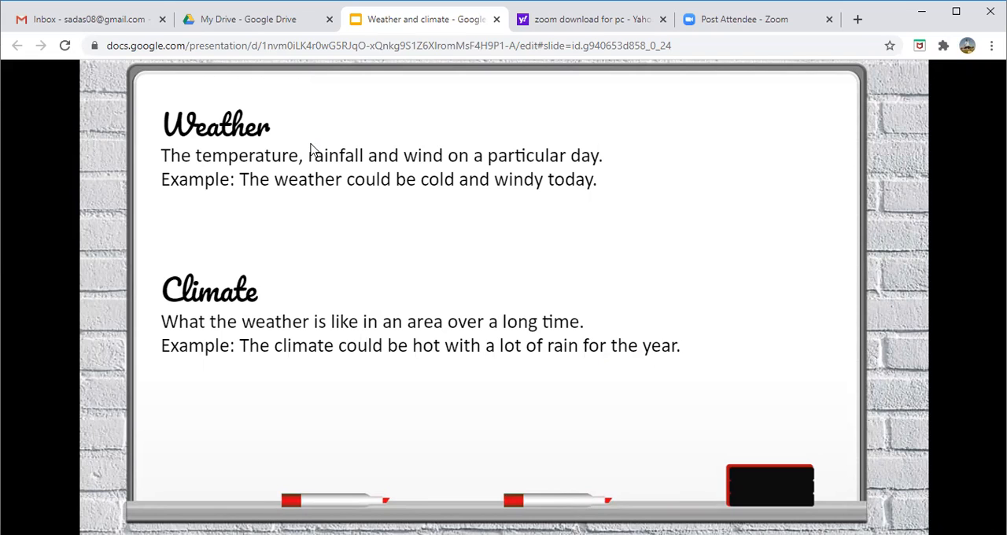
mouse_move(483, 284)
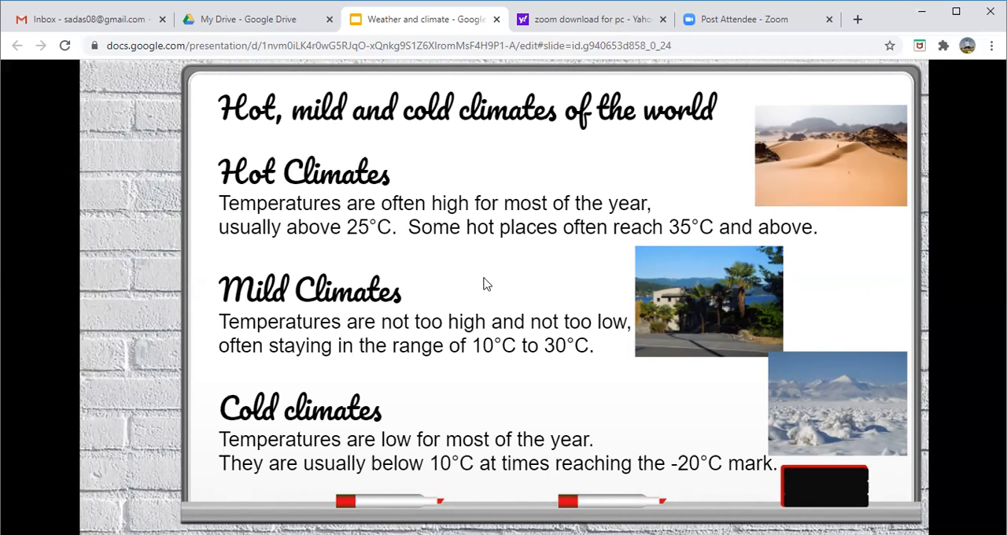
mouse_move(442, 269)
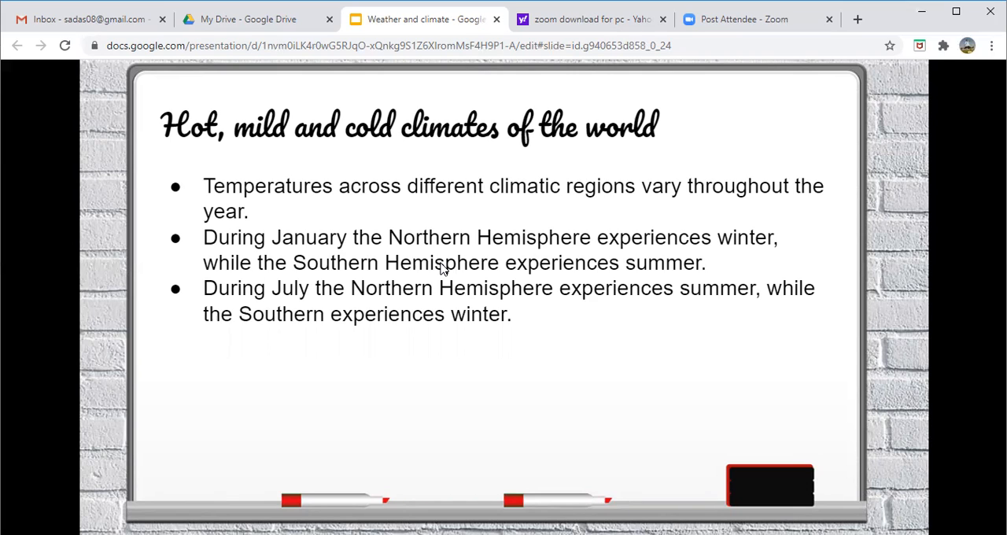
mouse_move(434, 259)
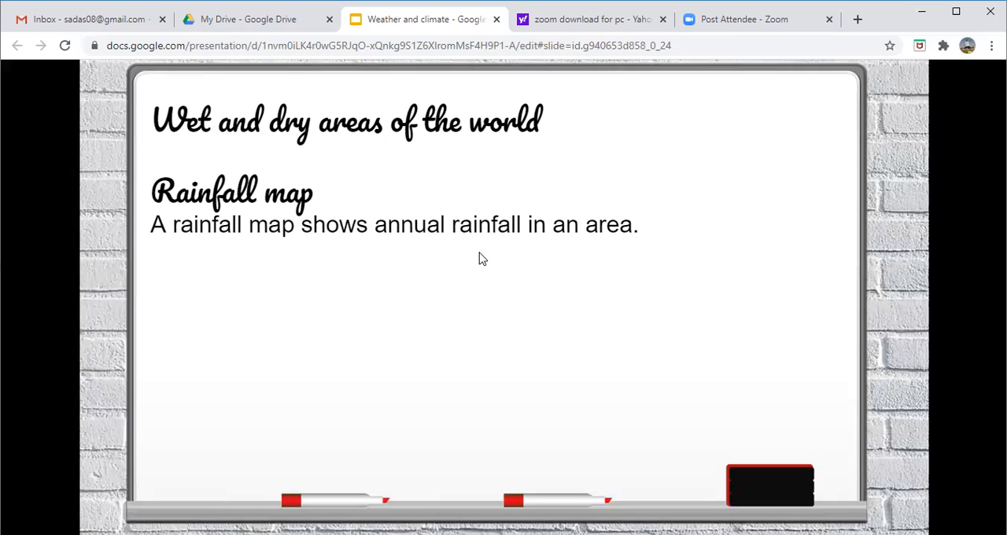
mouse_move(484, 292)
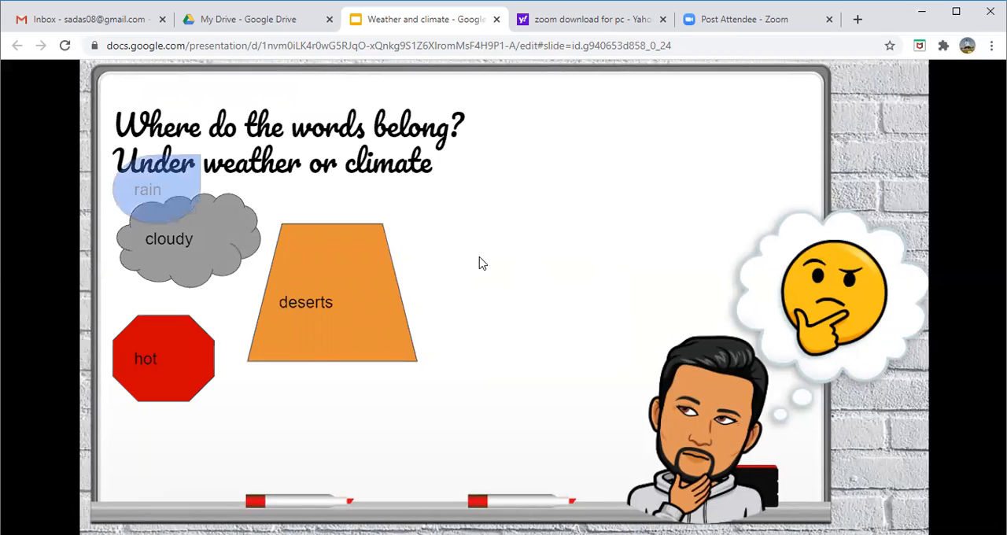
Step: Advance the animation so the red thermometer word shape appears on the sorting slide
left_click_drag(147, 189, 147, 456)
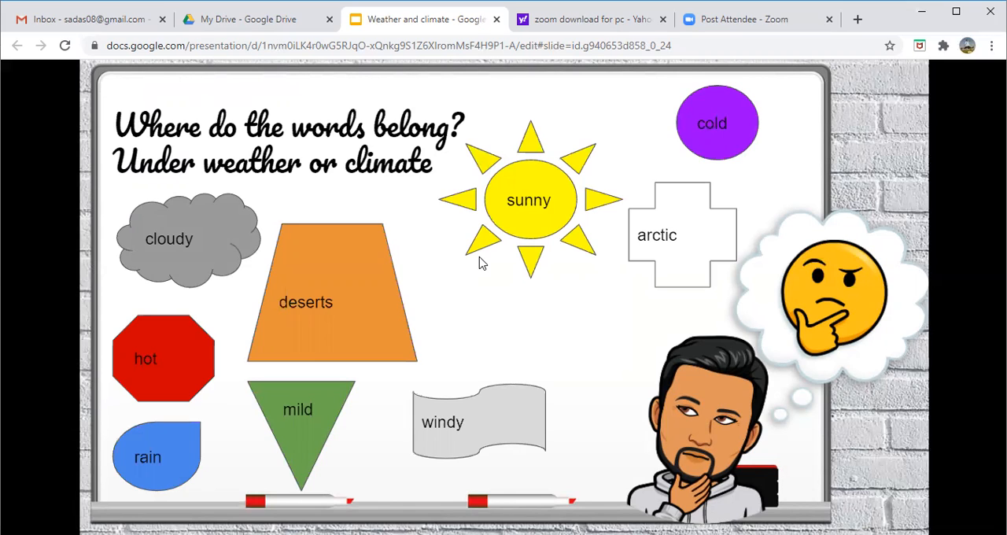
mouse_move(528, 252)
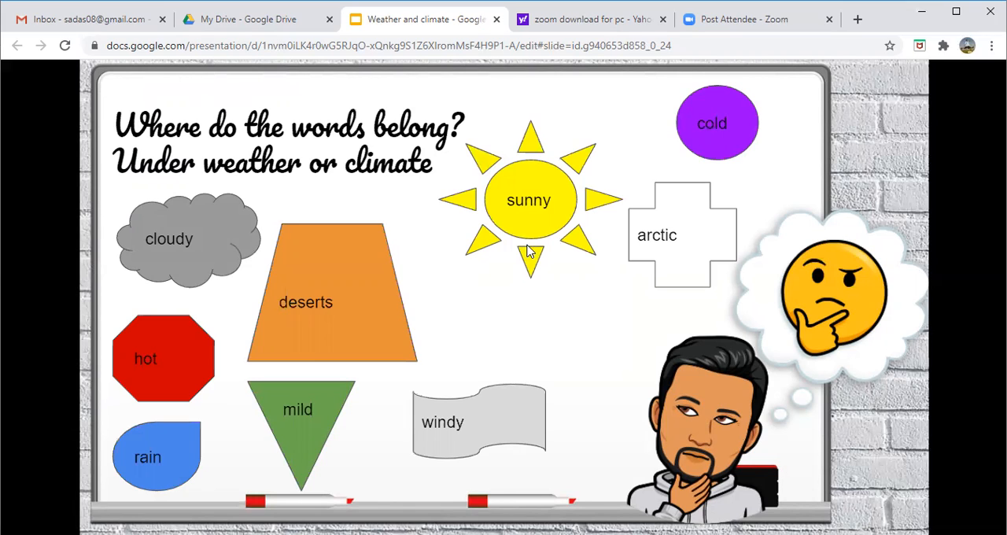
mouse_move(505, 293)
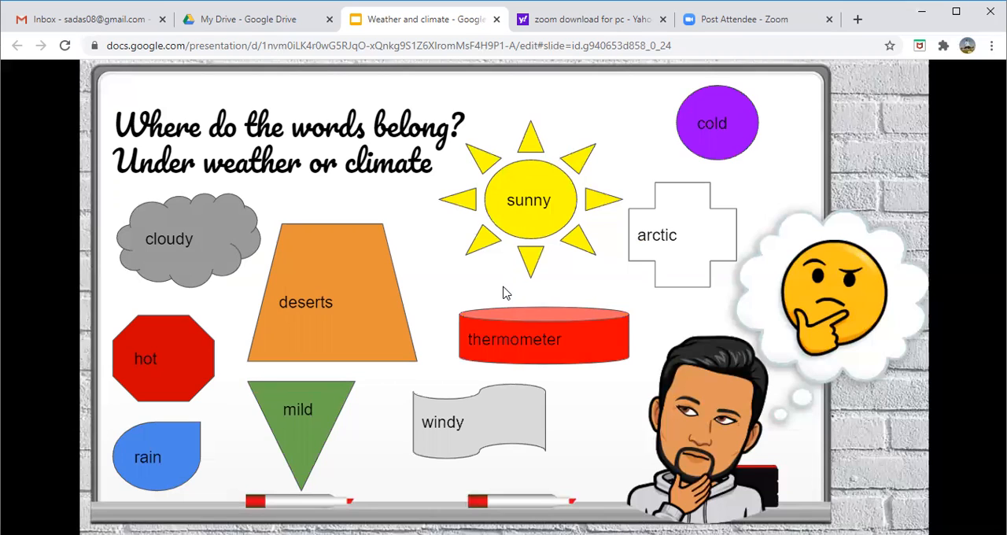
mouse_move(506, 247)
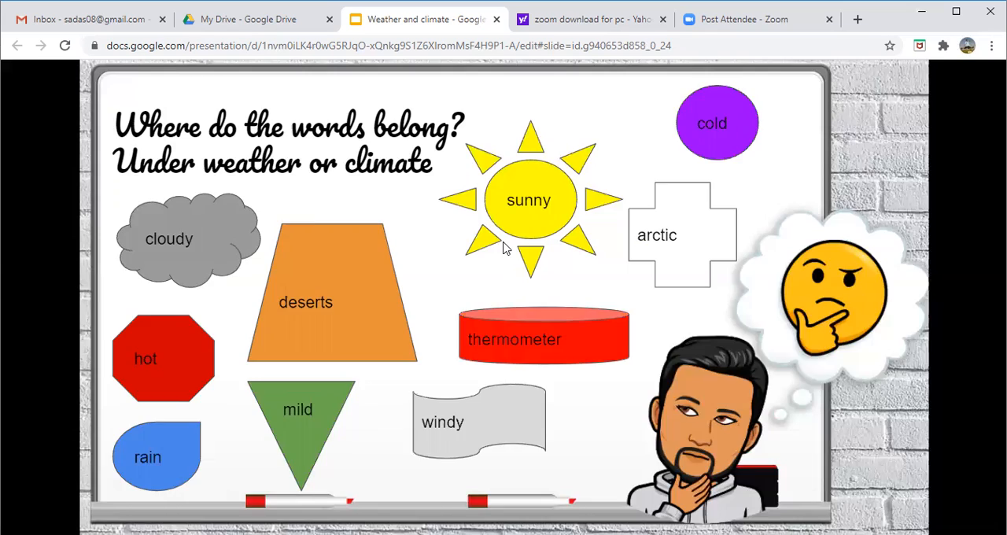
Step: Advance to the answer table classifying sunny, windy, cloudy, rain and thermometer as weather
key("Right")
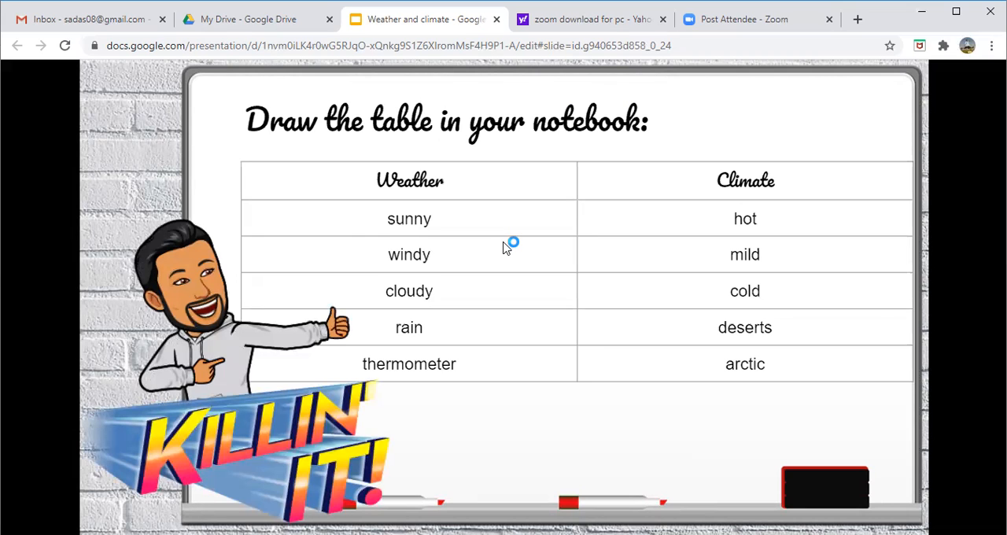
mouse_move(504, 248)
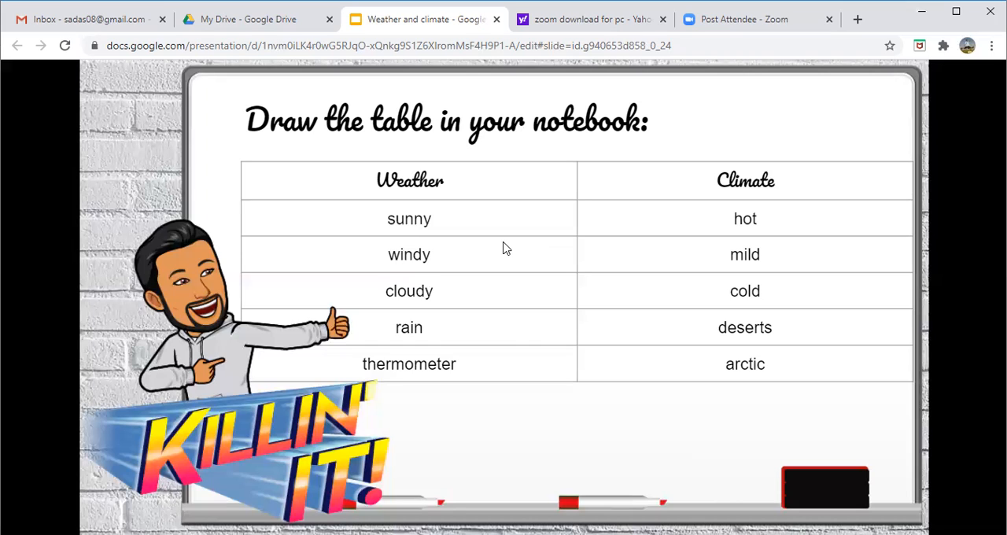
mouse_move(547, 67)
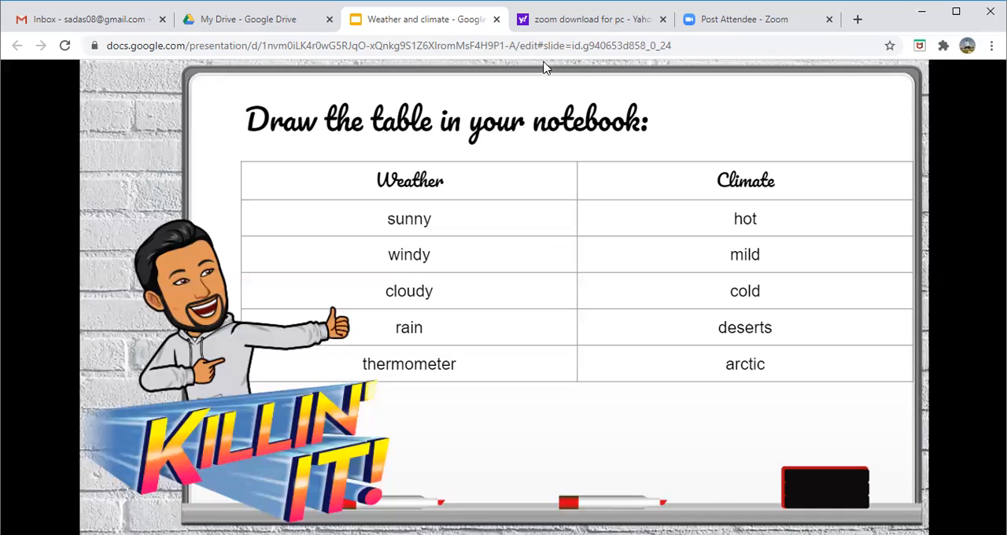